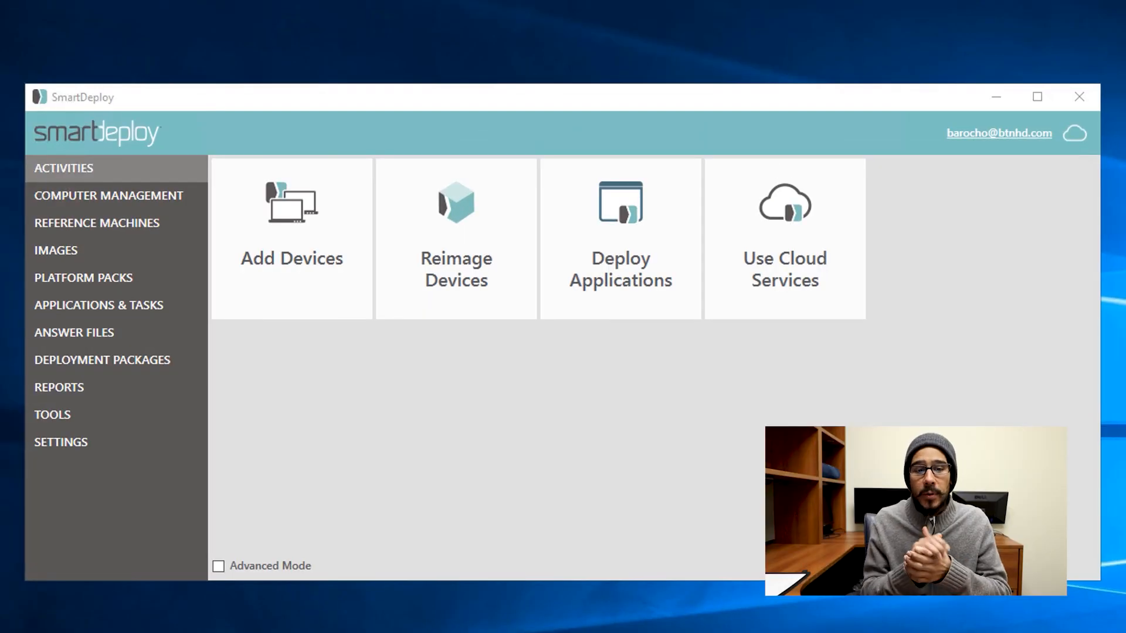
Step: Go to Reimage Devices under Activities to reach the Build Virtual Machine option
left_click(455, 236)
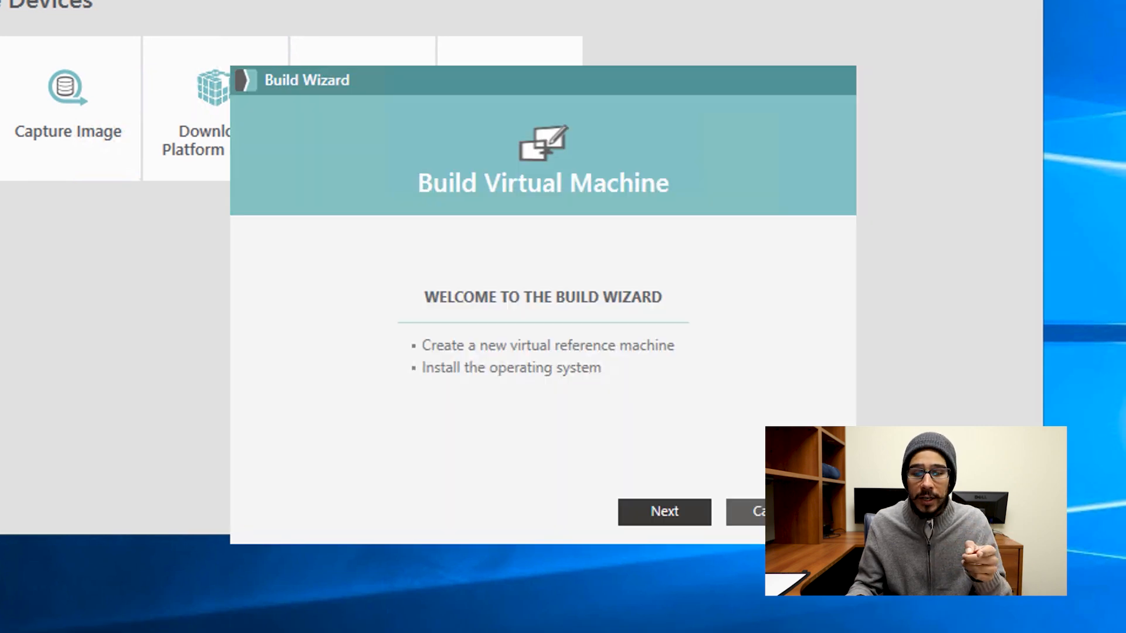
Step: Choose Windows Hyper-V as virtualization software and keep All supported operating systems as guest OS
left_click(663, 510)
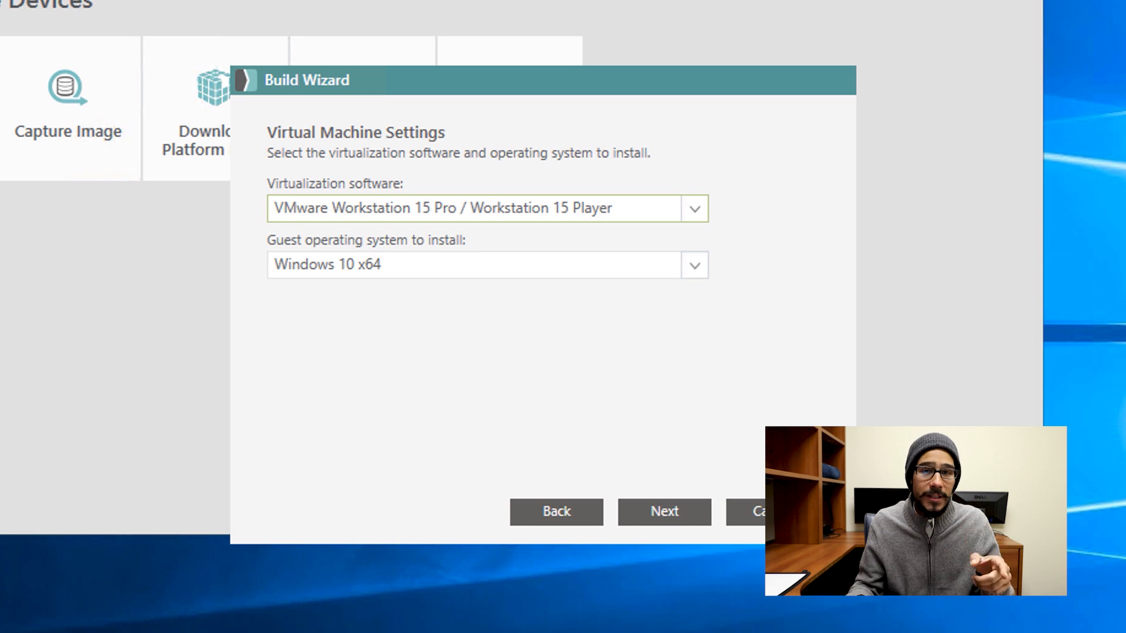
left_click(693, 209)
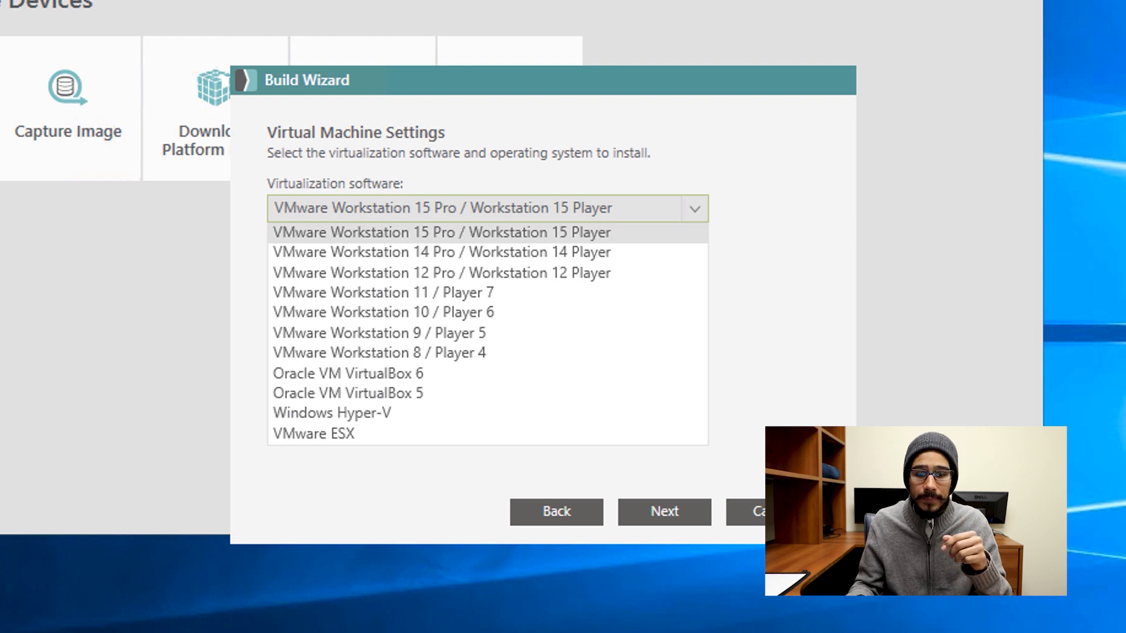
left_click(331, 413)
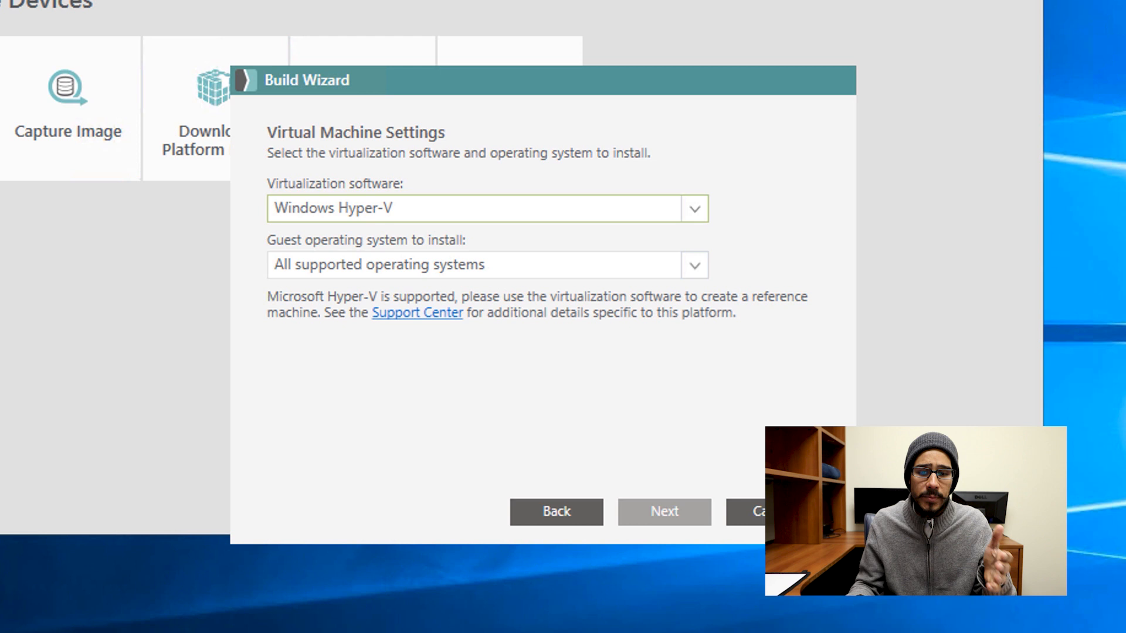
left_click(693, 264)
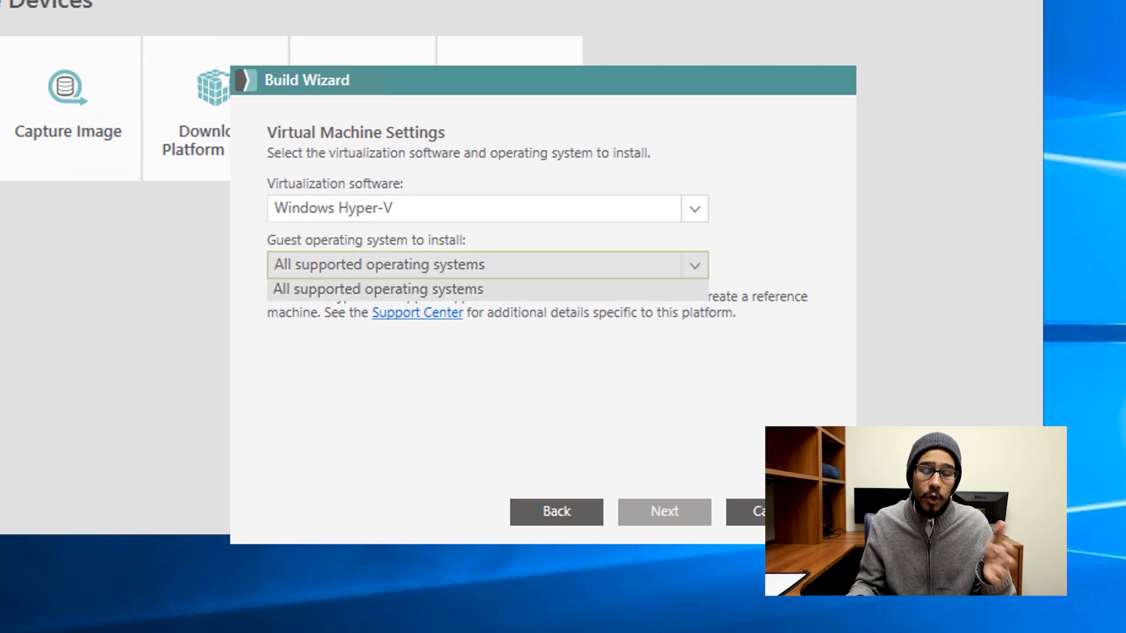
left_click(376, 289)
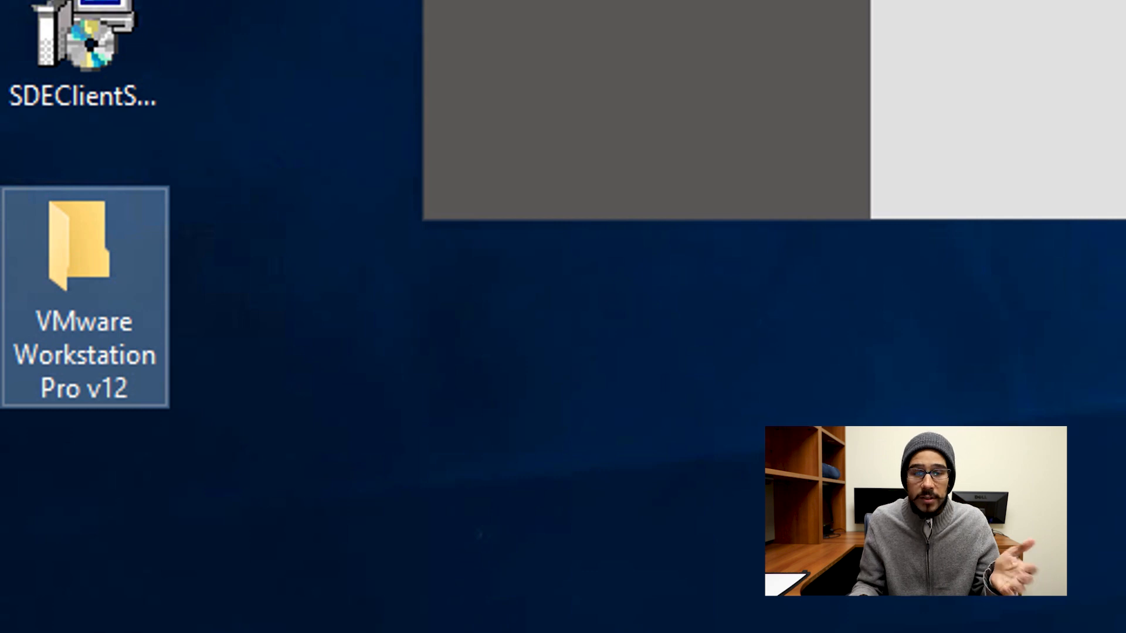
Step: Run the VMware Workstation 12 installer, accept the EULA, keep default location and shortcuts, and finish setup
double_click(83, 247)
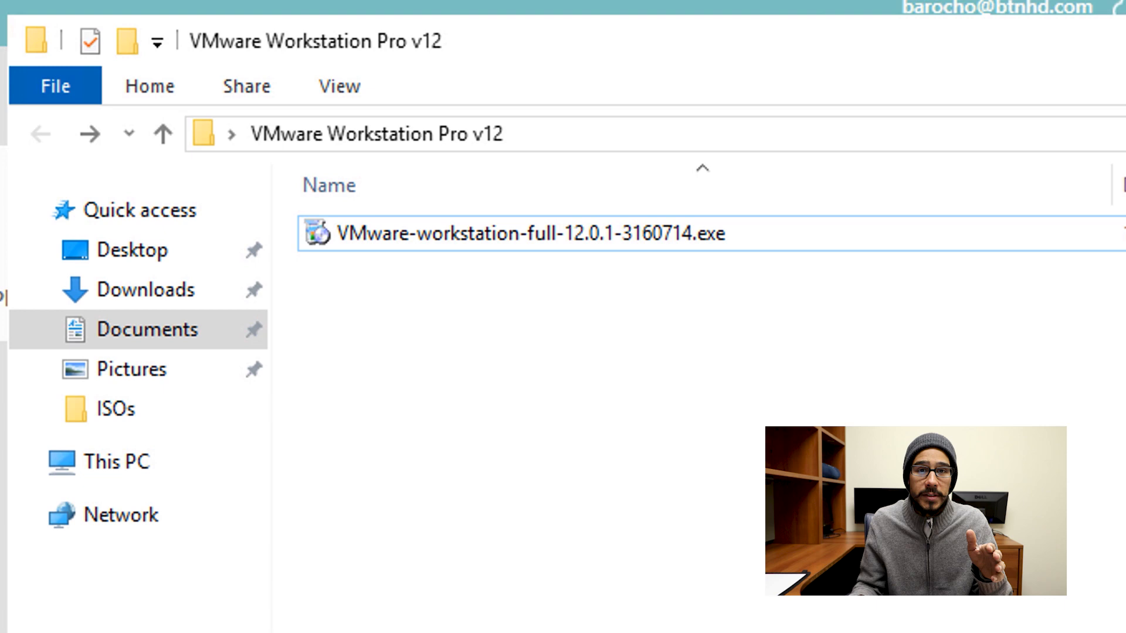
double_click(510, 232)
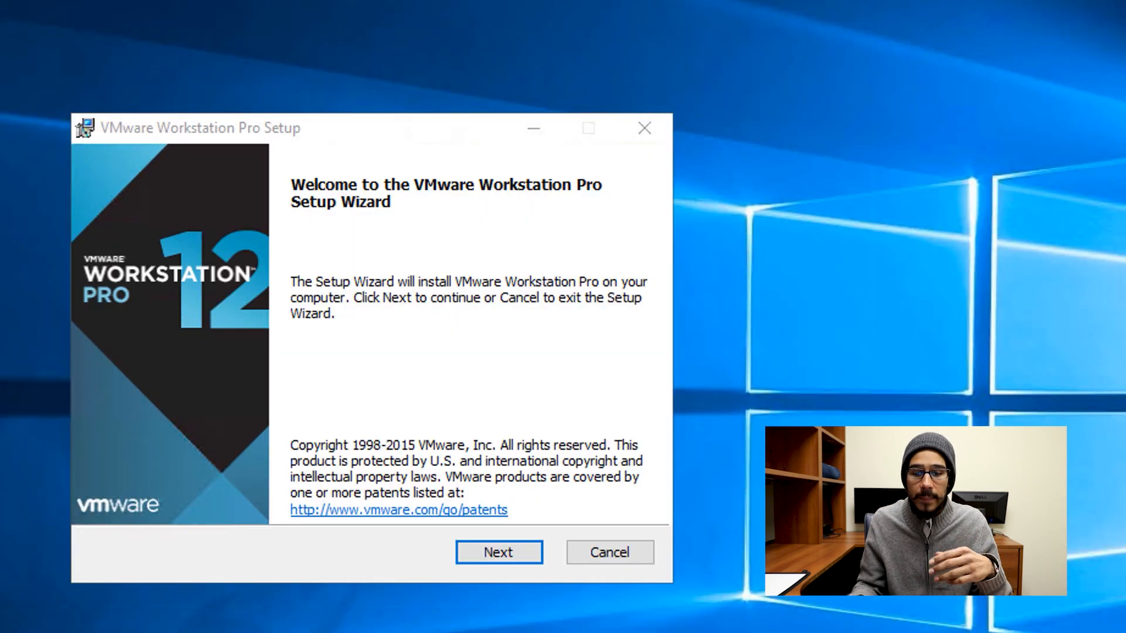
left_click(497, 552)
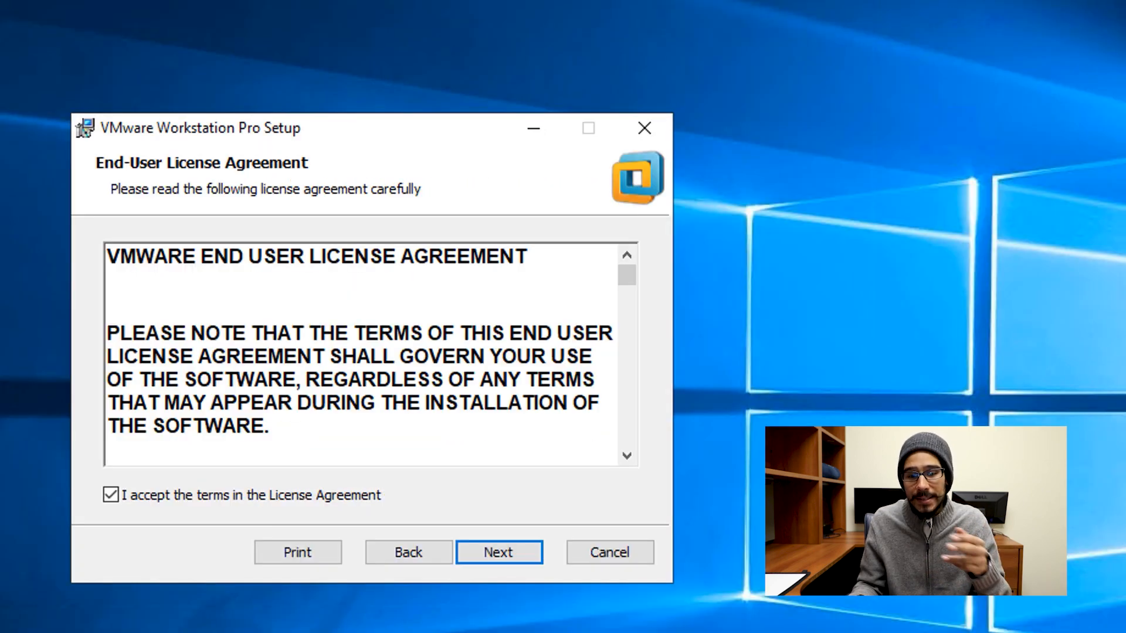
left_click(498, 552)
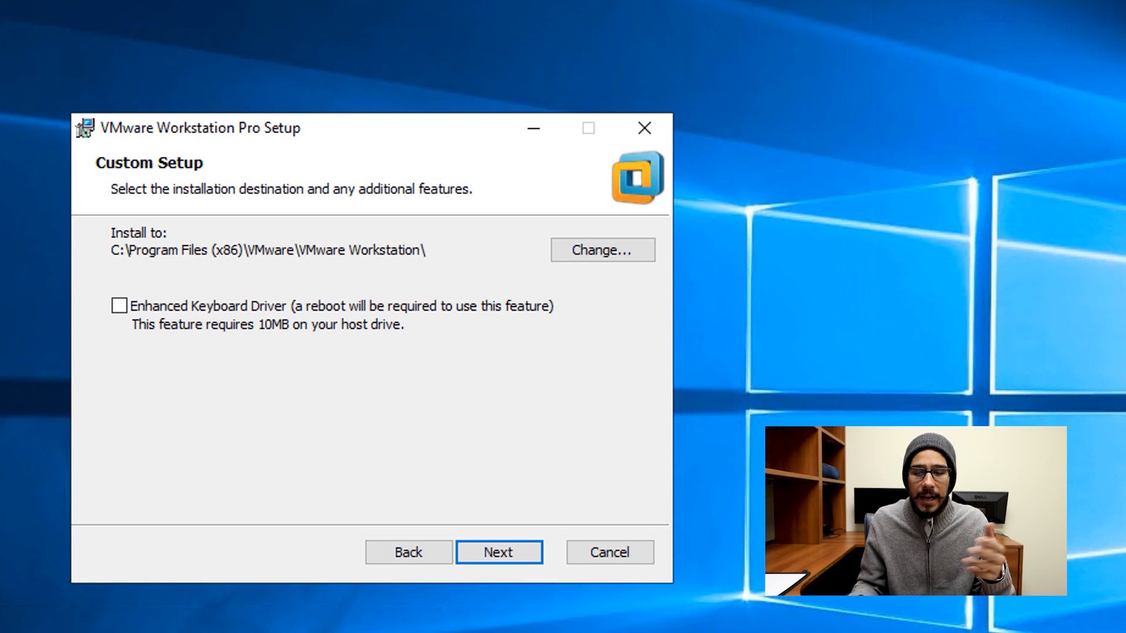
left_click(498, 553)
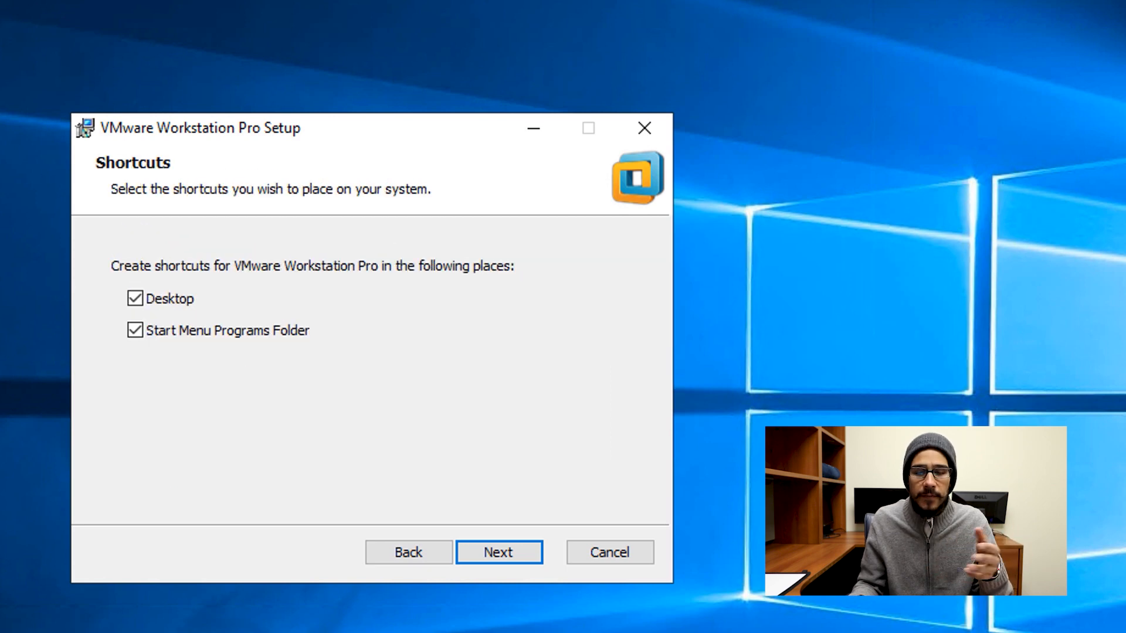
left_click(499, 552)
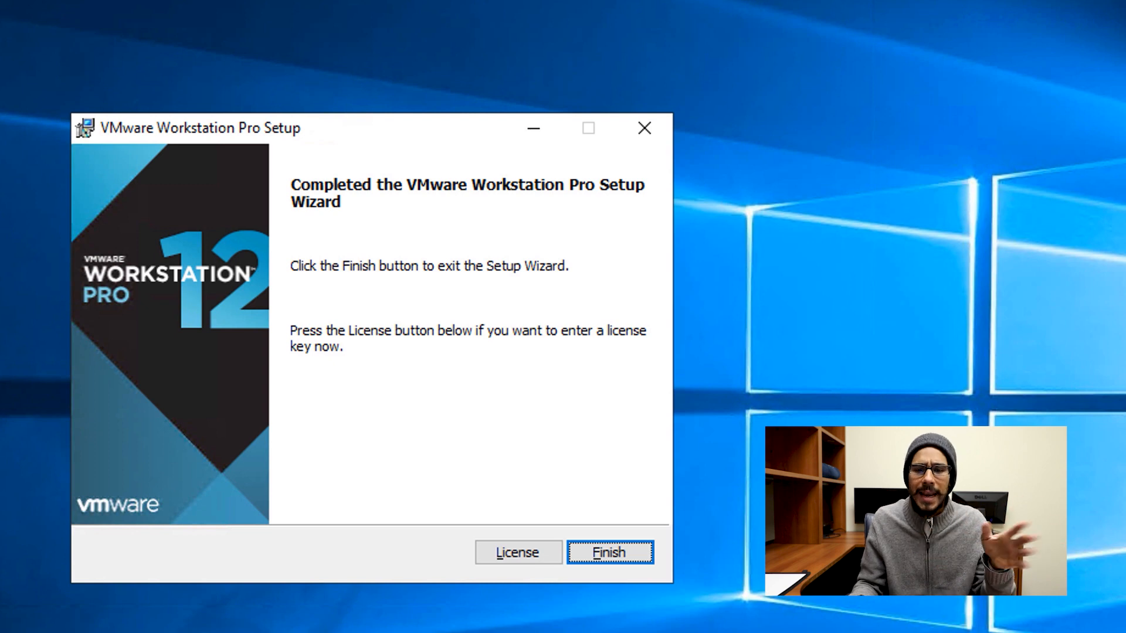
left_click(609, 553)
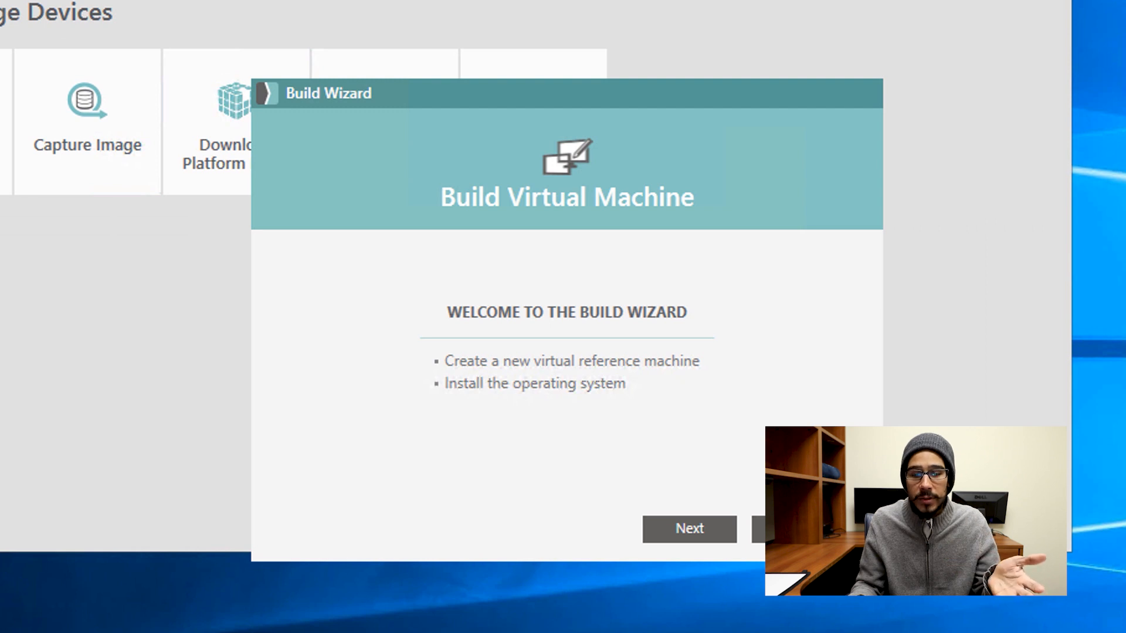
Step: Select VMware Workstation 12 Pro with a Windows 10 x64 guest and continue to the name page
left_click(688, 528)
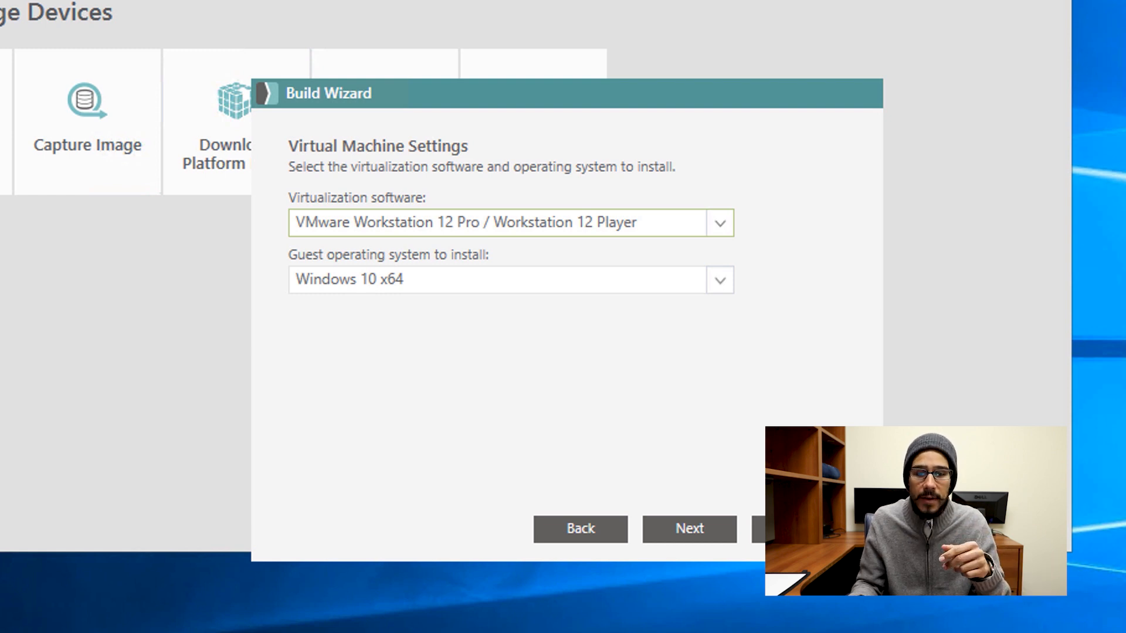
left_click(719, 280)
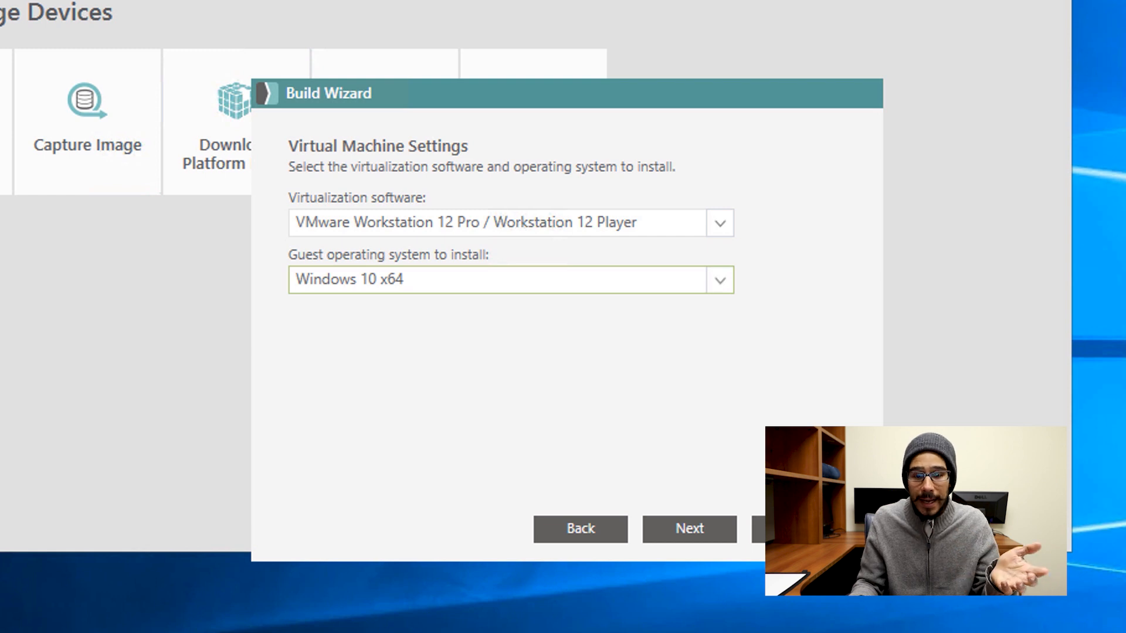
left_click(688, 529)
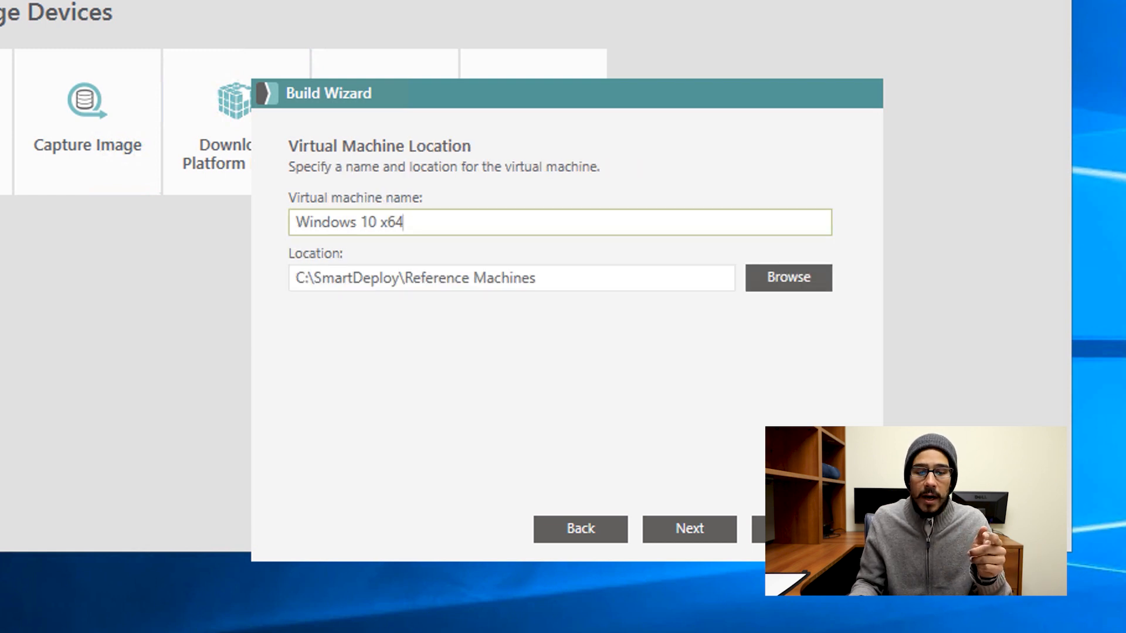
Step: Name the virtual machine btnhd-reference in C:\SmartDeploy\Reference Machines and continue
type("btnhd-reference")
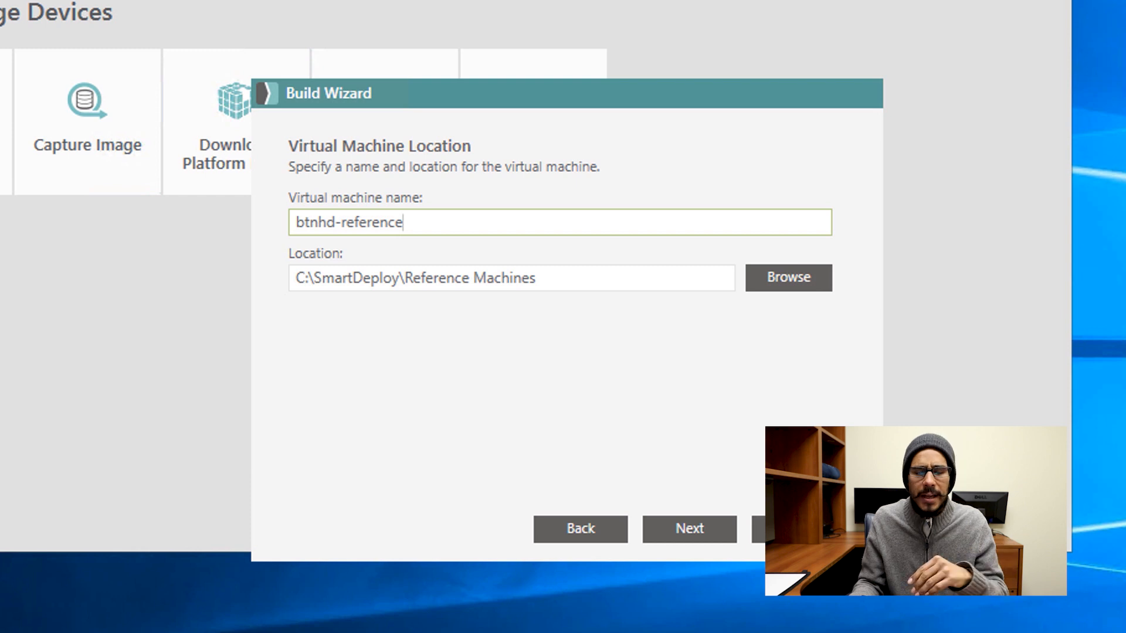
left_click(687, 528)
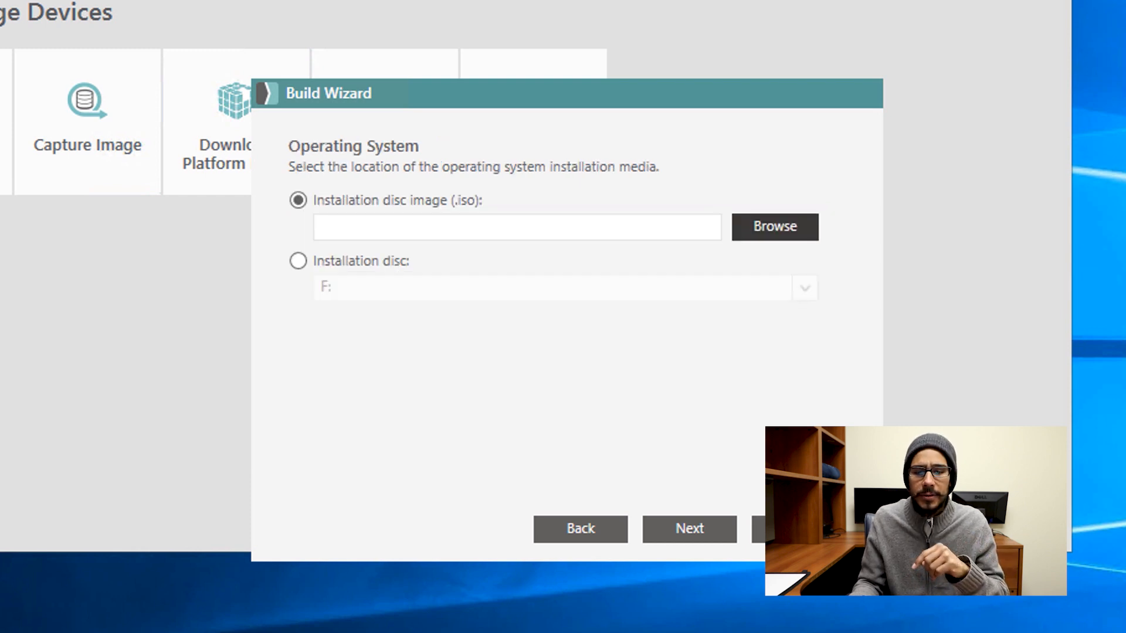
Step: Browse for the Windows installation disc image (.iso) as the OS media
left_click(774, 226)
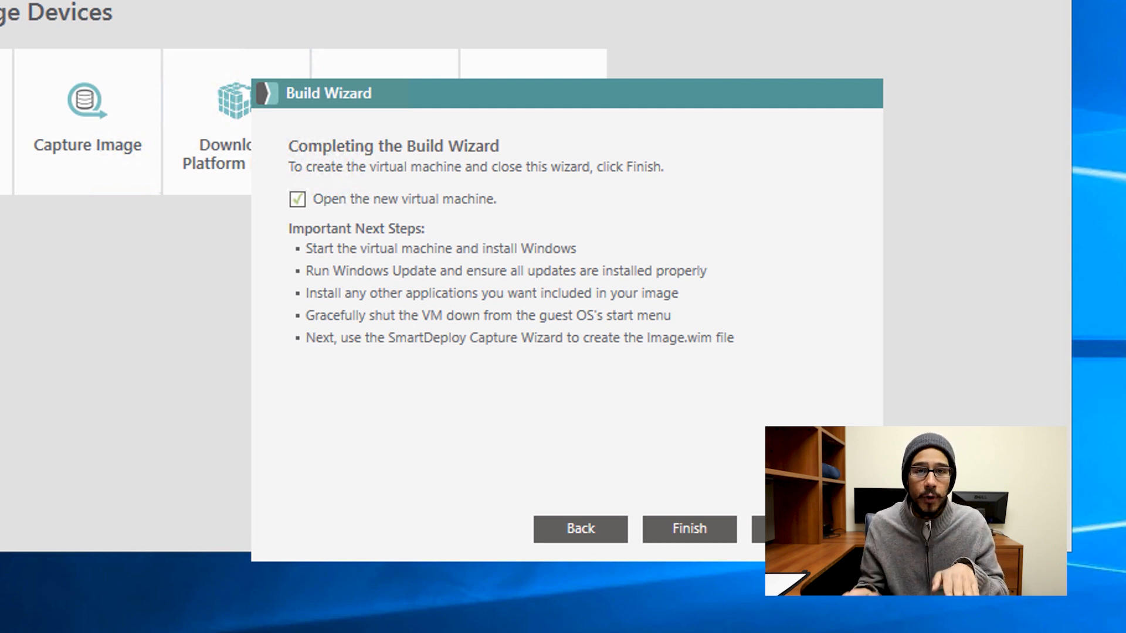
Step: Finish the Build Wizard and open the new machine file with VMware Workstation
left_click(687, 529)
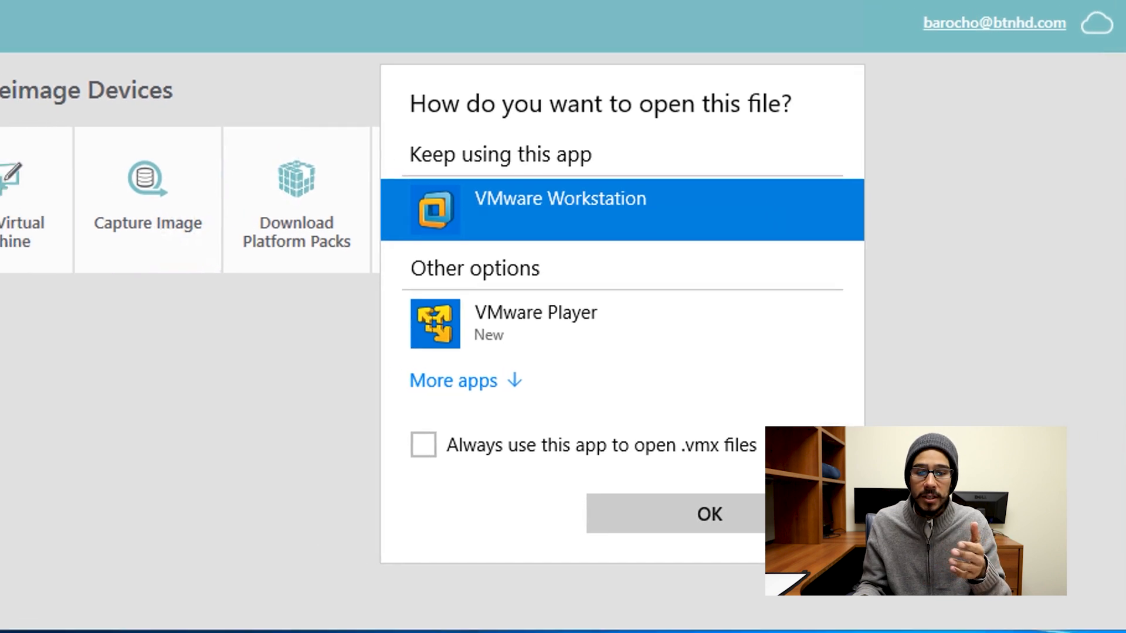
left_click(708, 514)
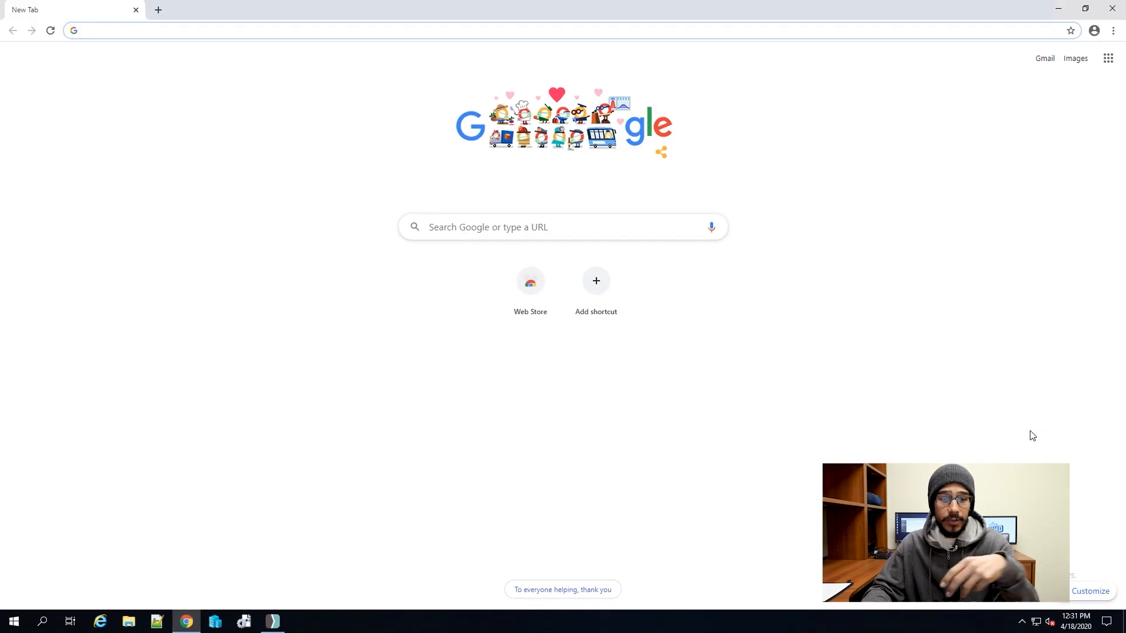
Step: Visit smartdeploy.com/btnhd and jump to the Get free licenses sign-up form
type("https://smartdeploy.com/btnhd")
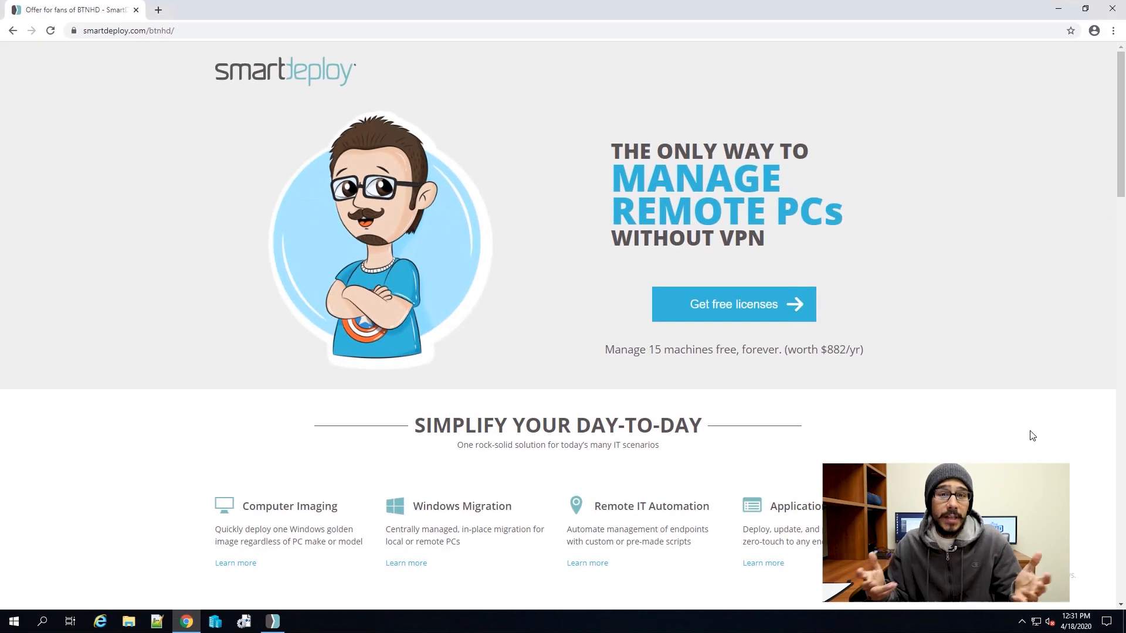
scroll("down", 3)
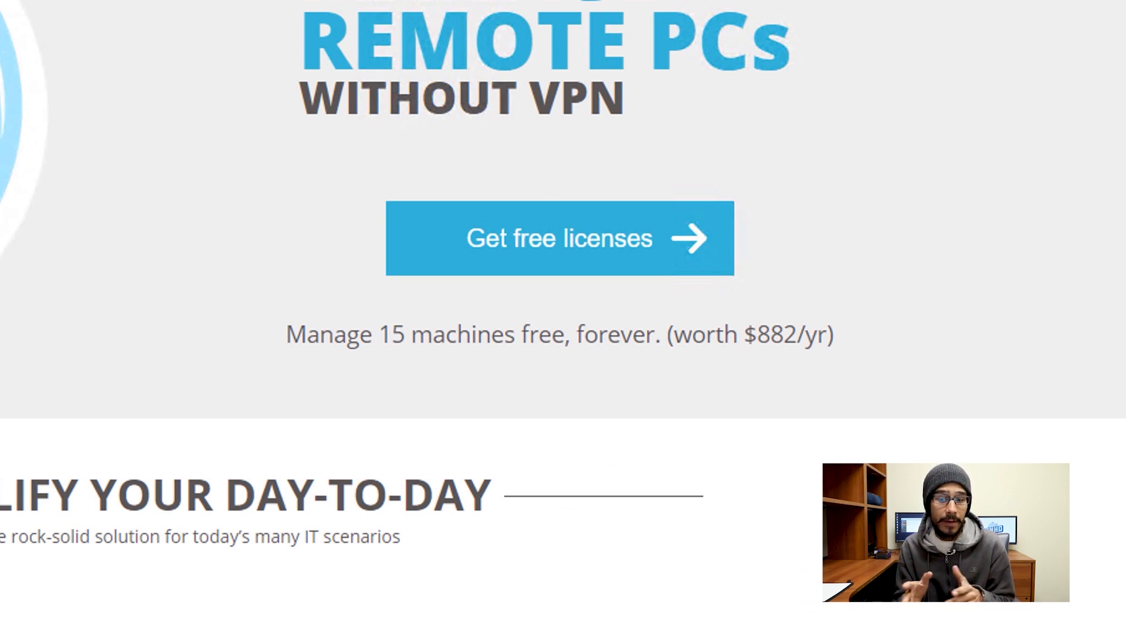
left_click(558, 238)
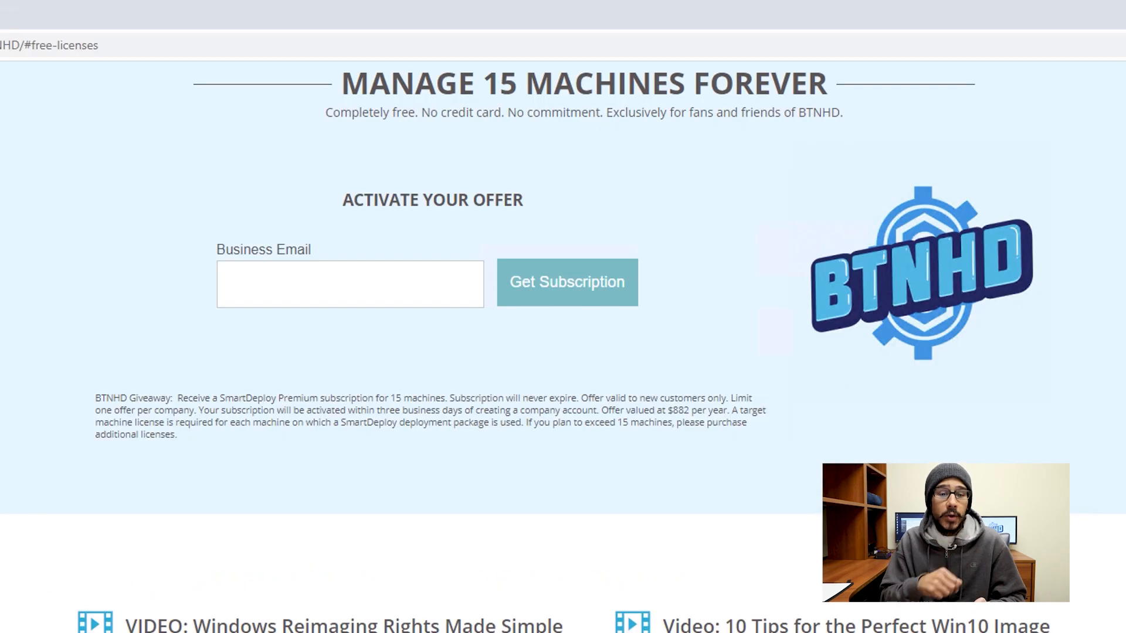